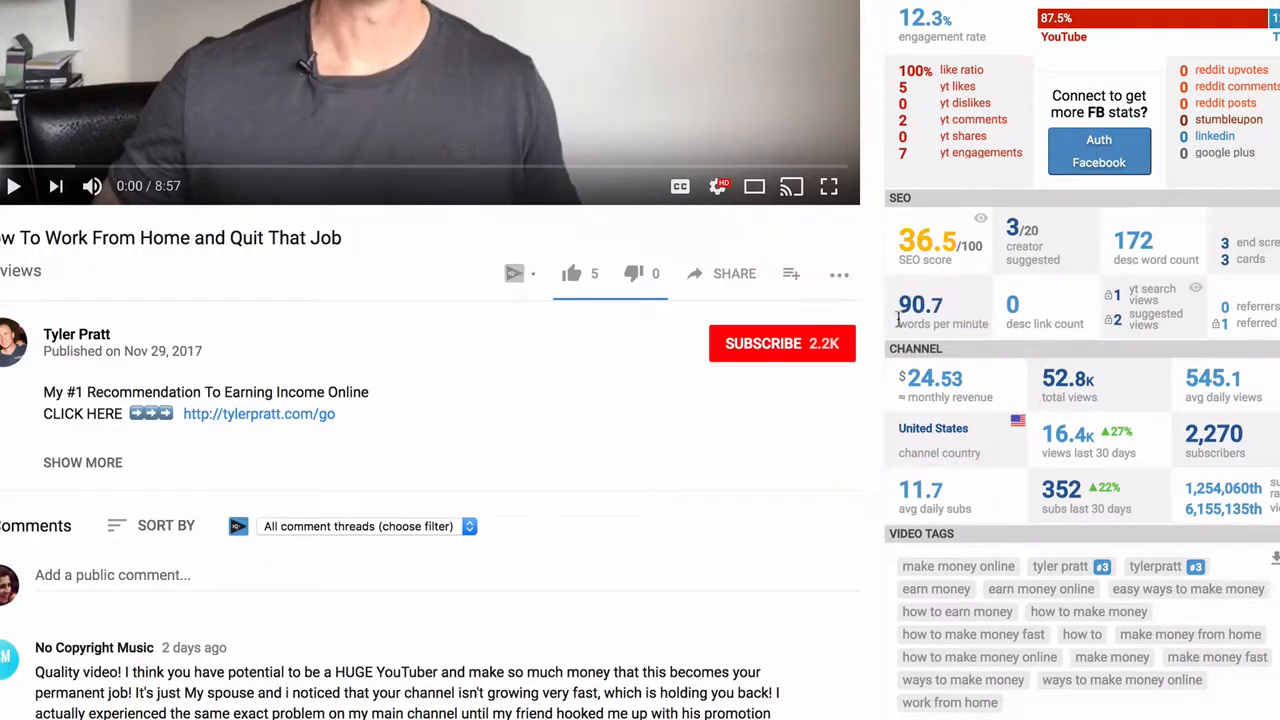
Switch to the tylerpratt.com tab, leaving the work-from-home YouTube video
click(782, 343)
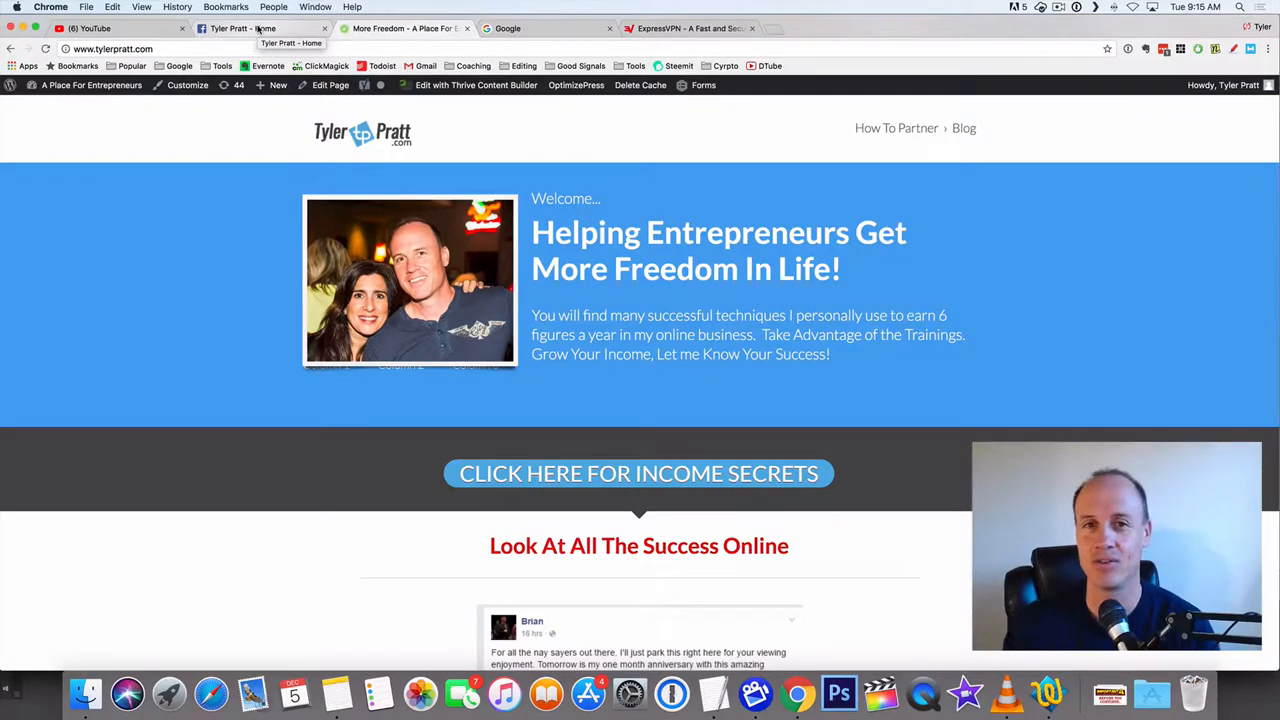
Switch to the 'Tyler Pratt - Home' Facebook tab
click(240, 28)
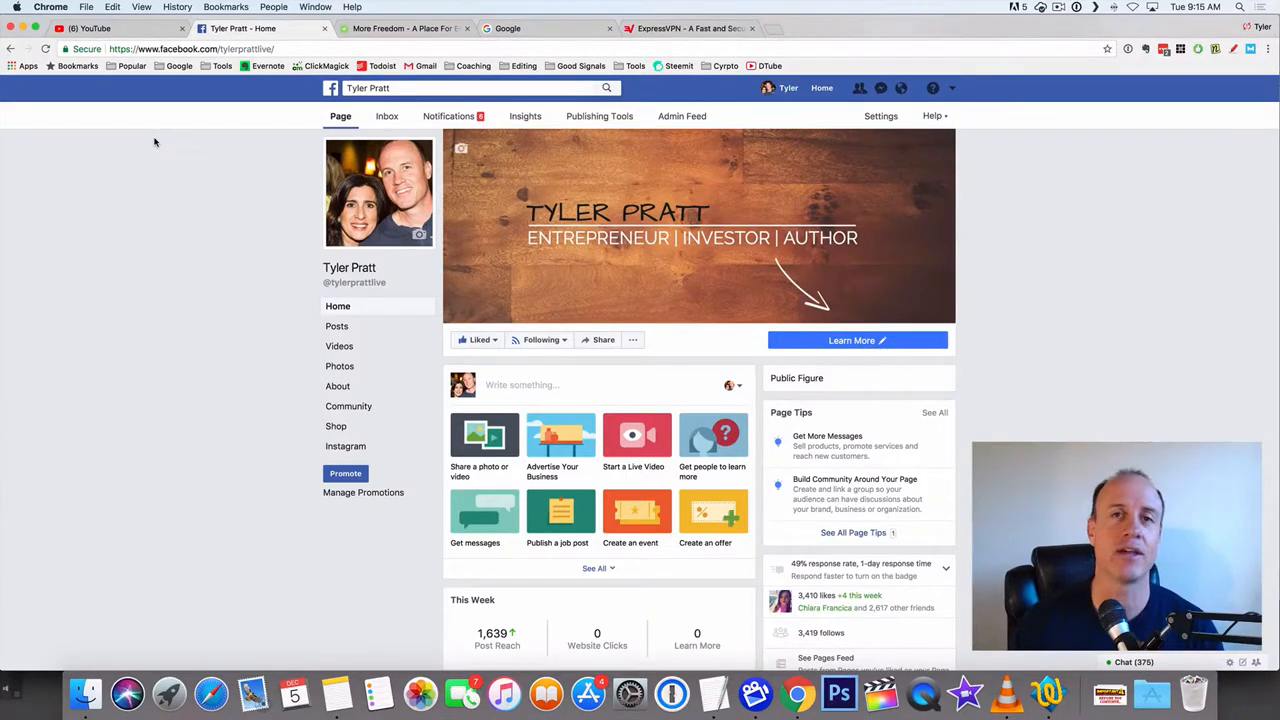
click(90, 28)
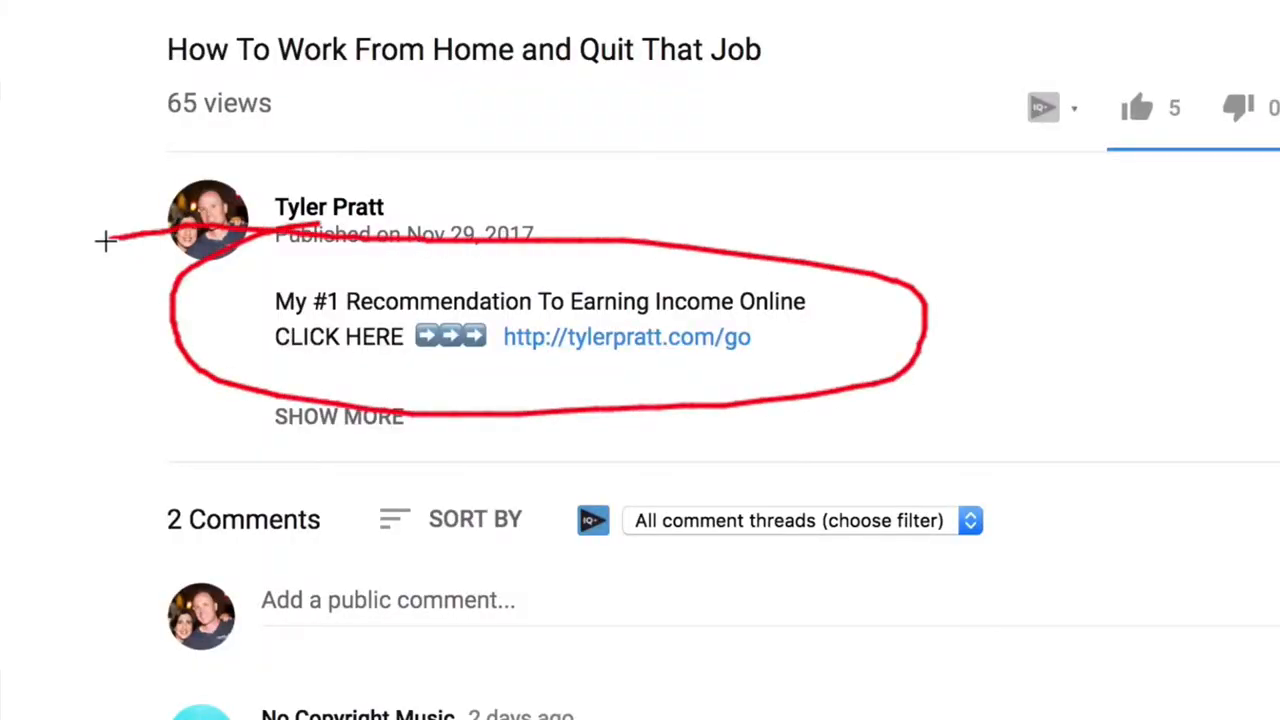
mouse_move(1153, 438)
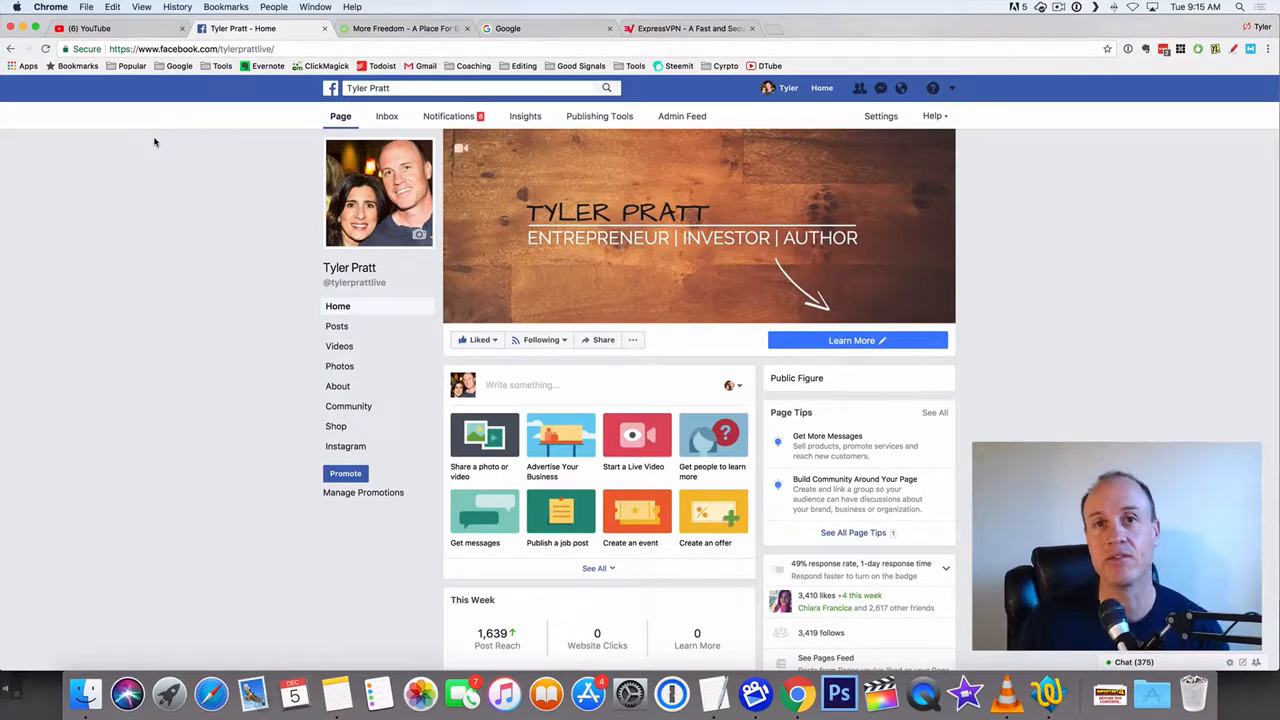
Search Google for 'usertesting' and open the UserTesting pricing page
click(547, 28)
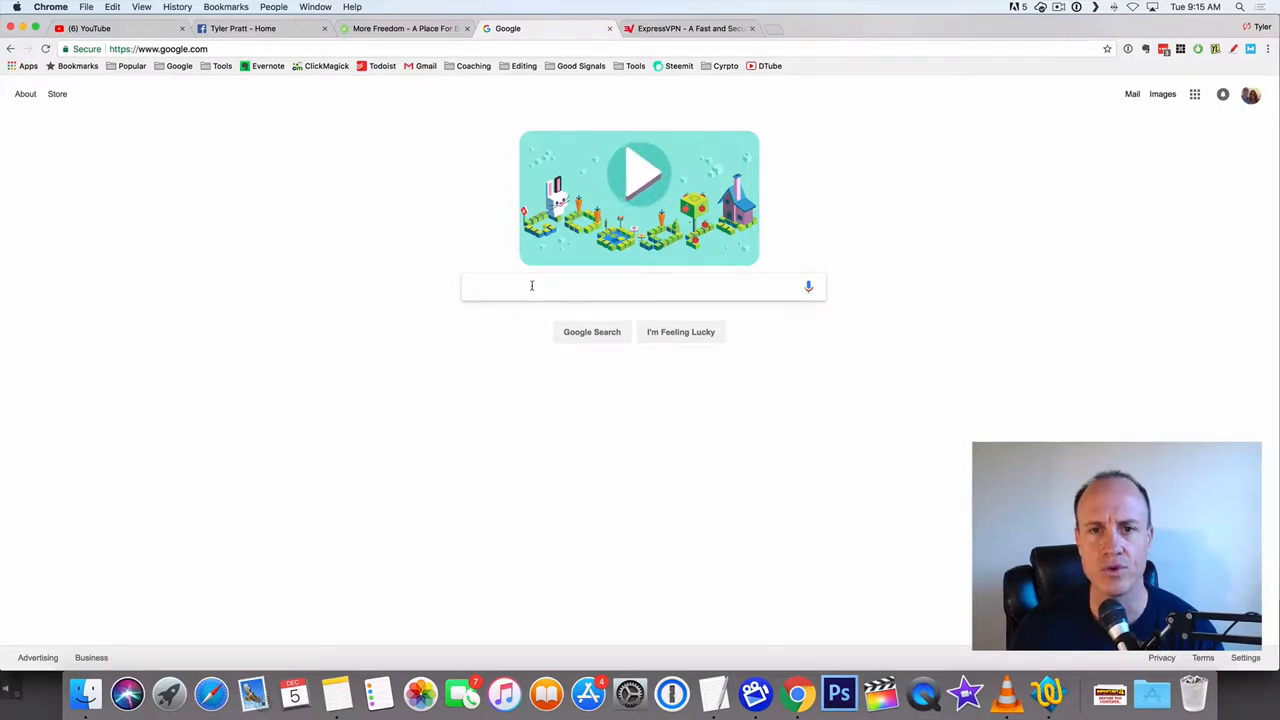
text(user)
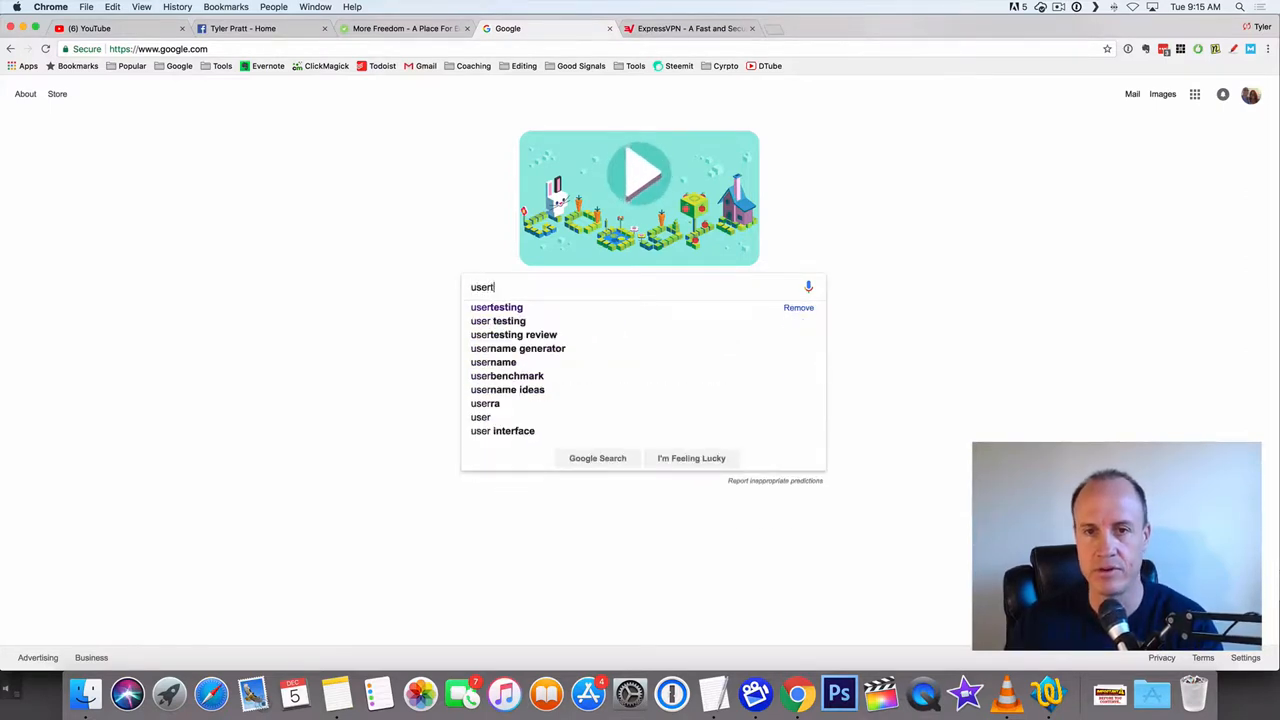
click(496, 307)
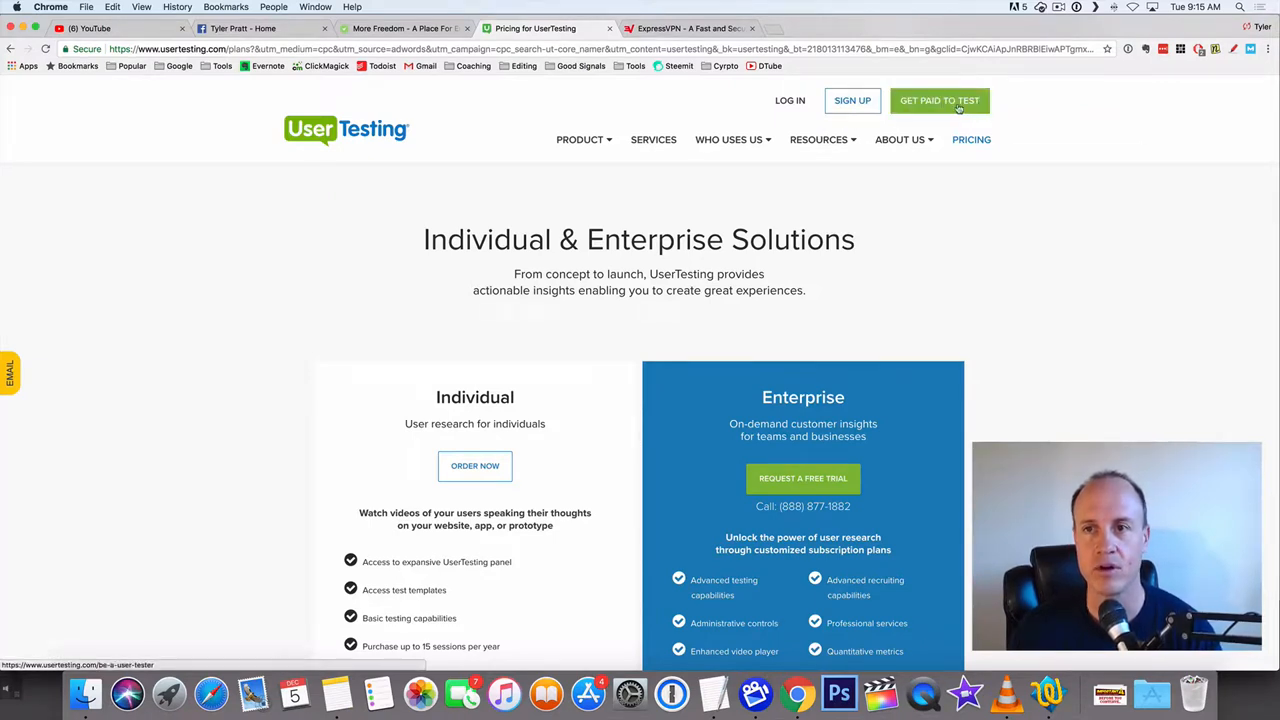
Open the 'GET PAID TO TEST' page offering $10 per test
click(939, 100)
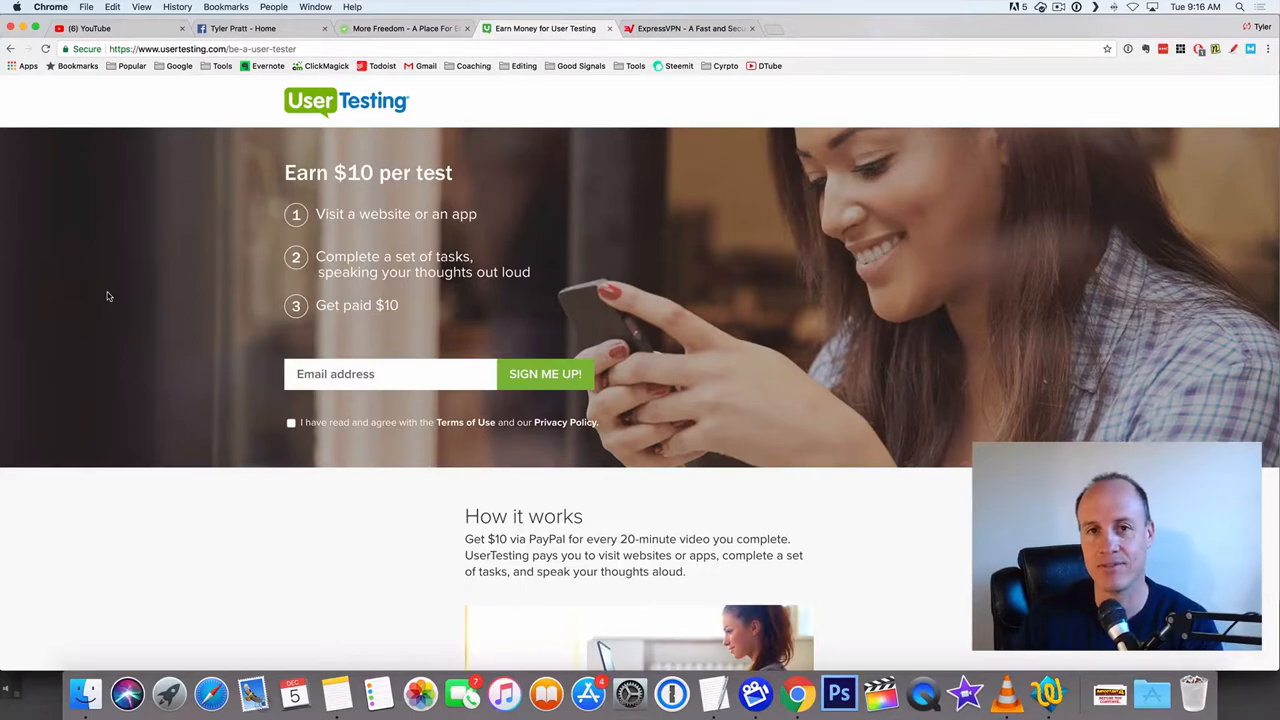
Scroll past How it works and press logos to the requirements and PayPal payment terms
scroll(down, 3)
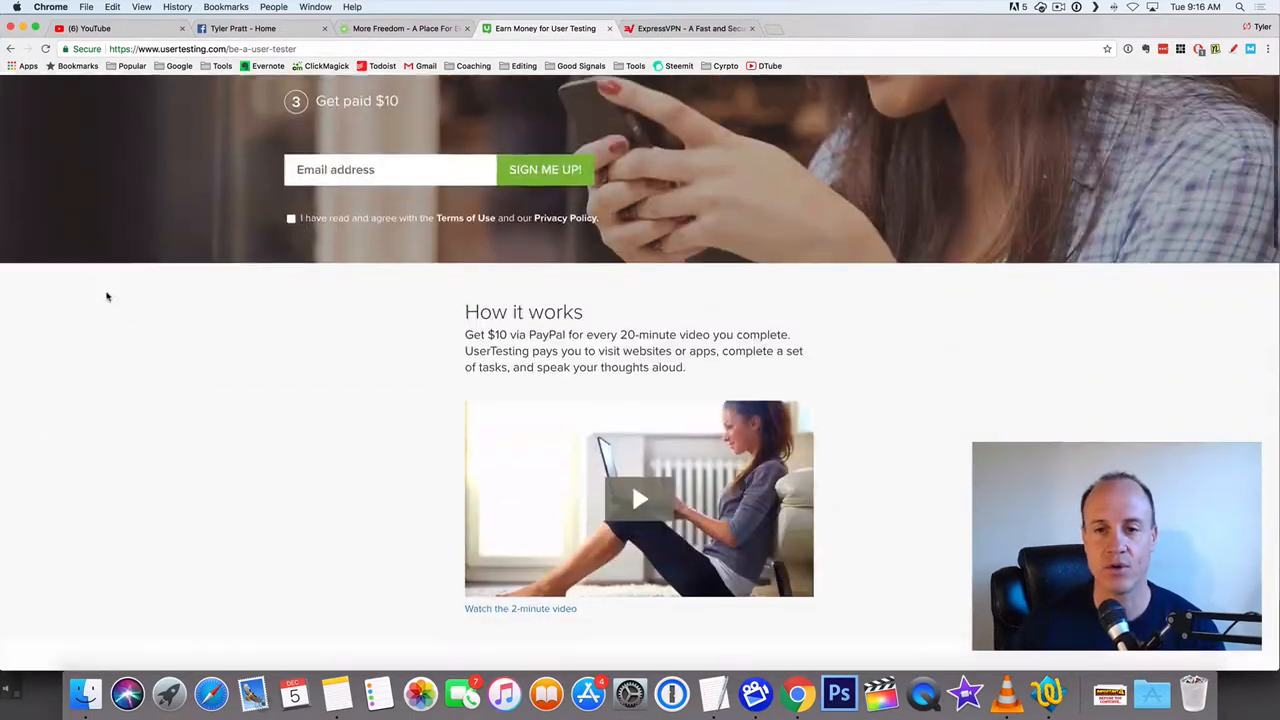
scroll(down, 3)
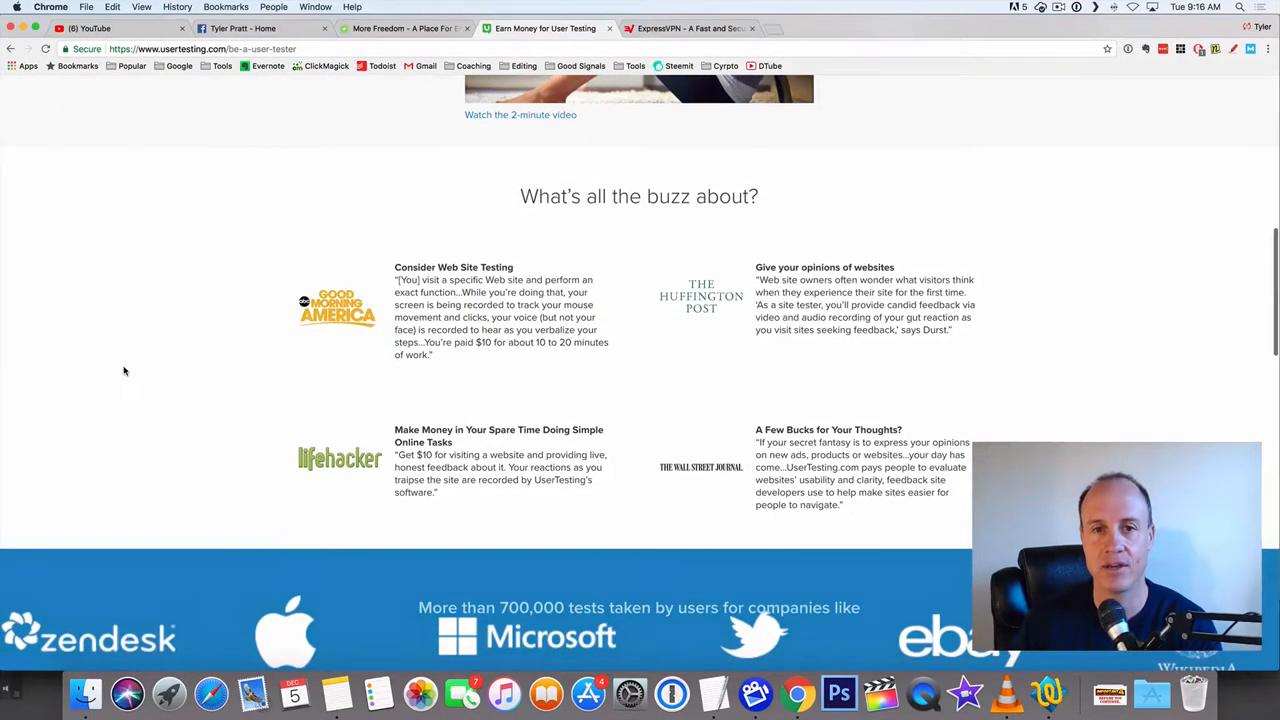
scroll(down, 3)
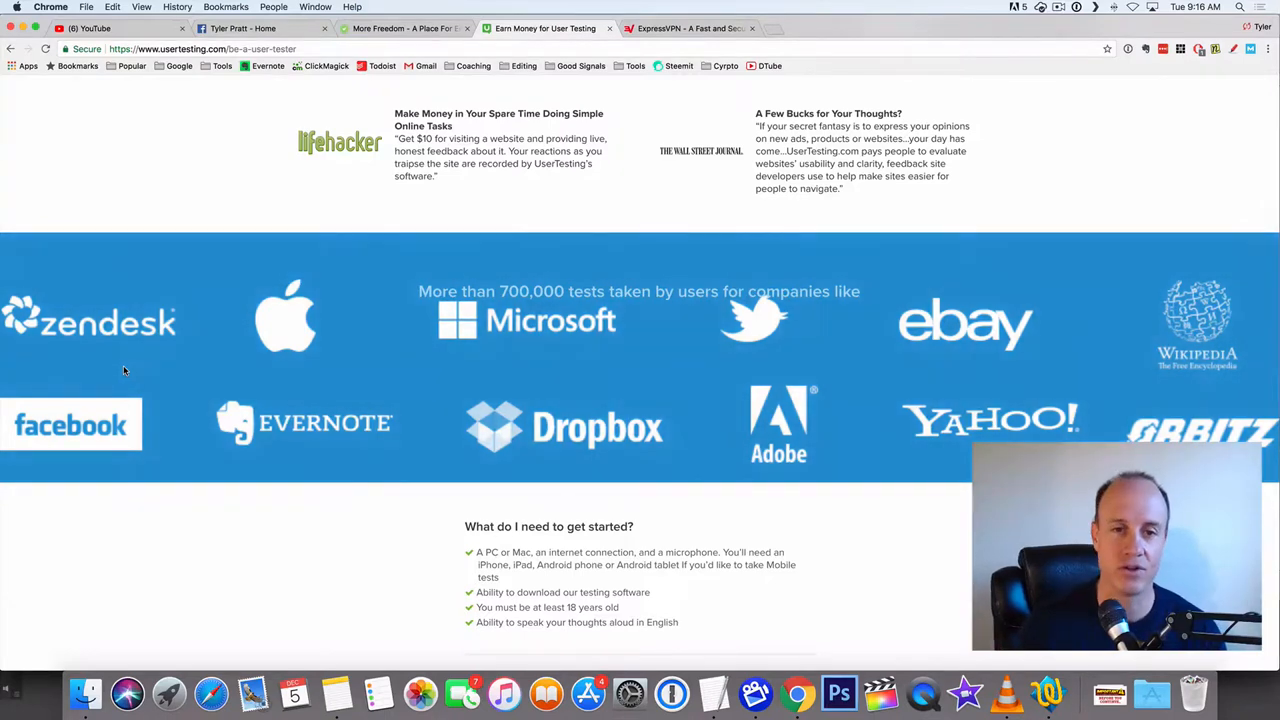
scroll(down, 3)
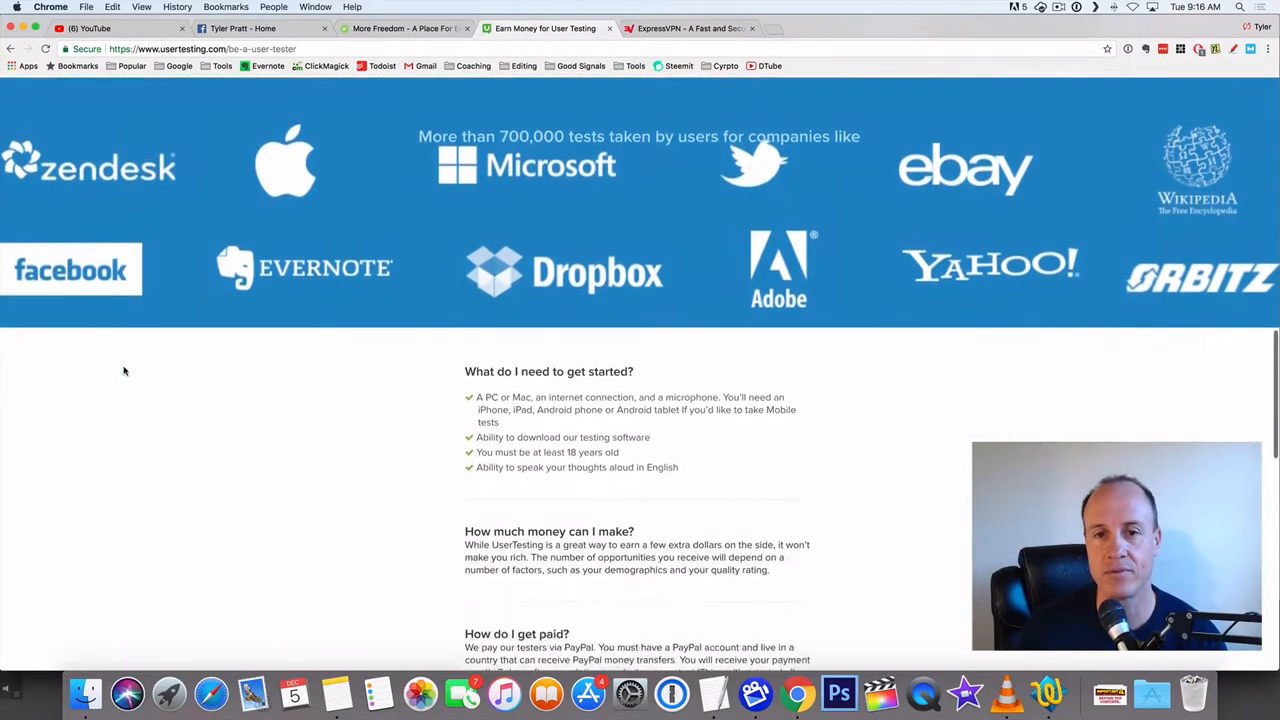
scroll(down, 3)
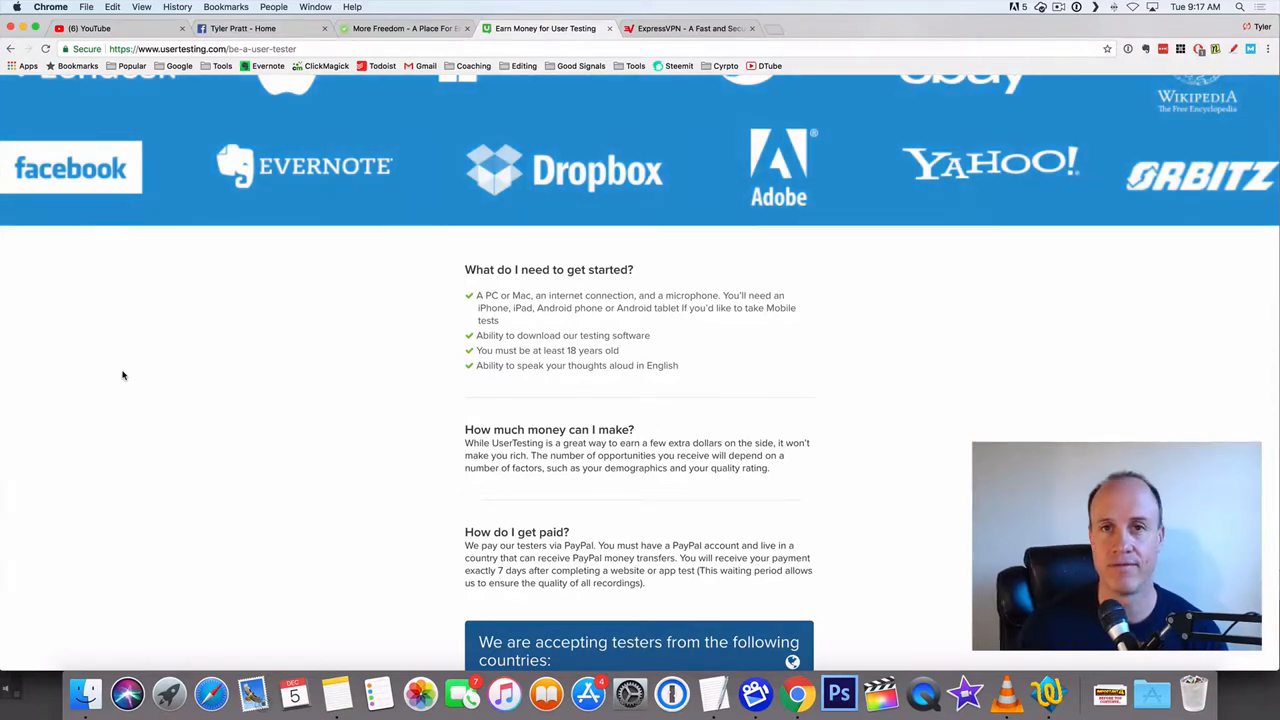
Scroll down to the accepted-countries accordion and the Sign-Up Process section
scroll(down, 3)
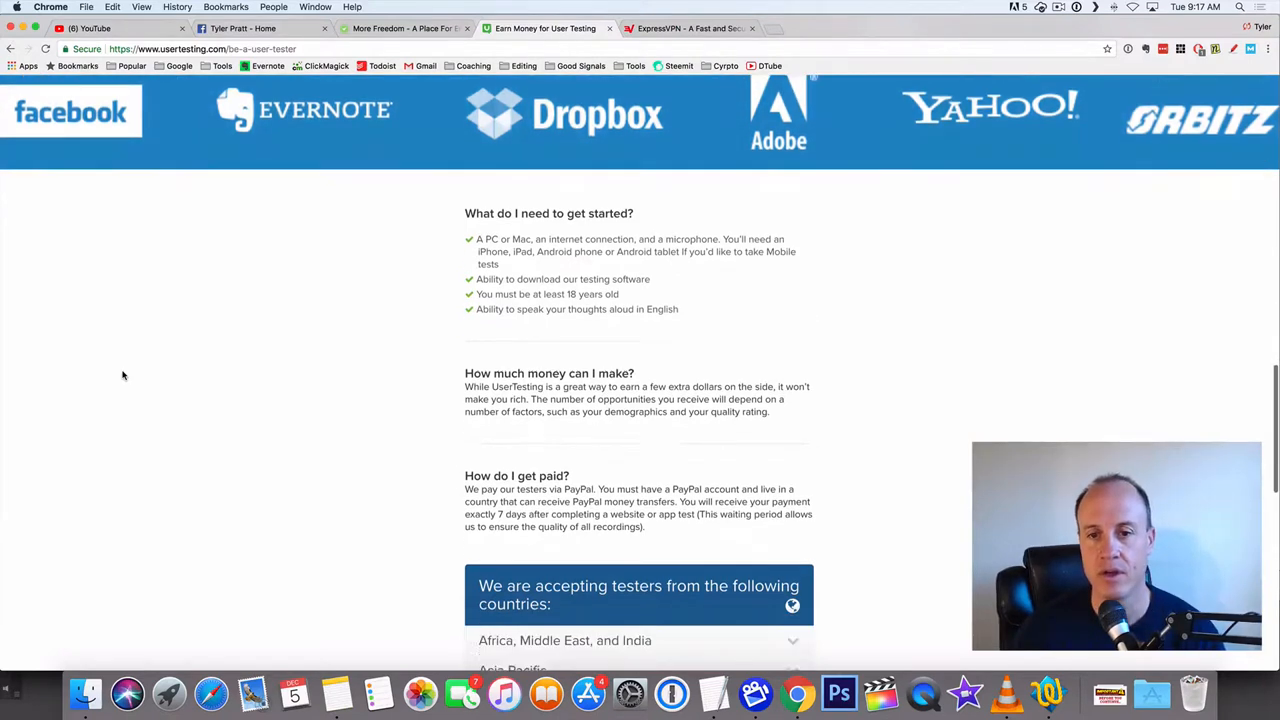
scroll(down, 3)
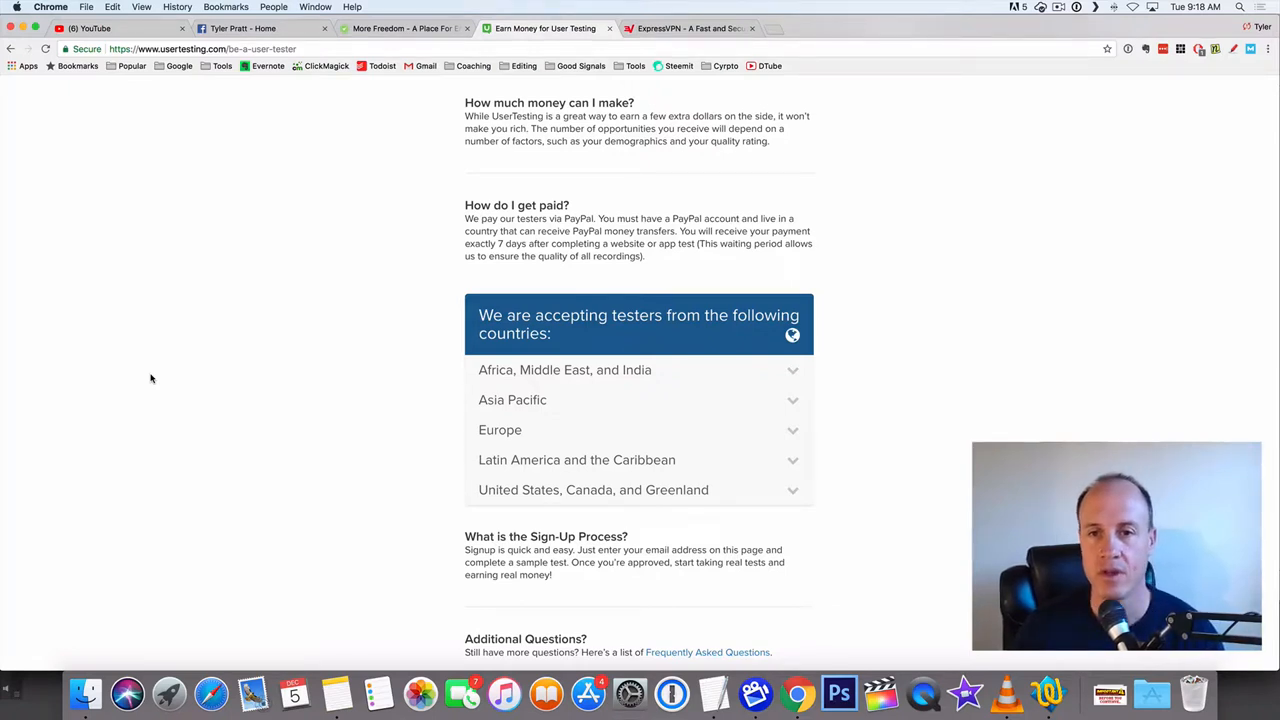
scroll(down, 3)
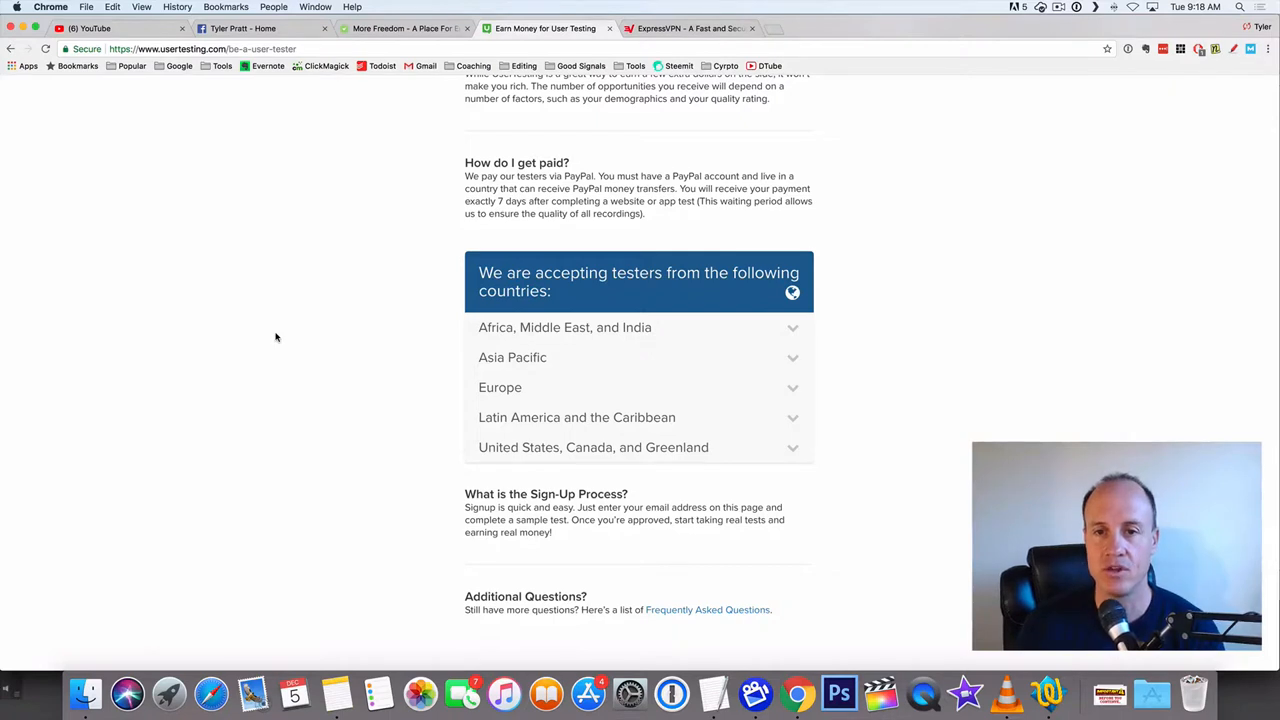
mouse_move(912, 345)
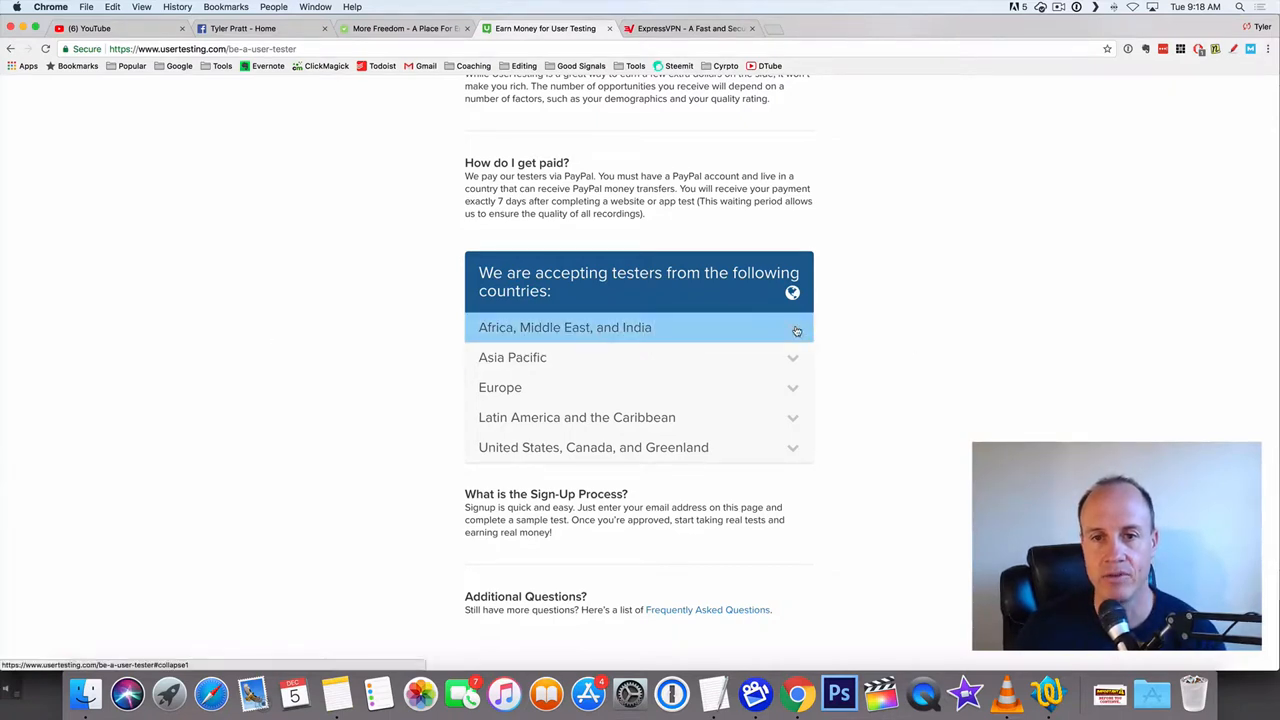
mouse_move(97, 420)
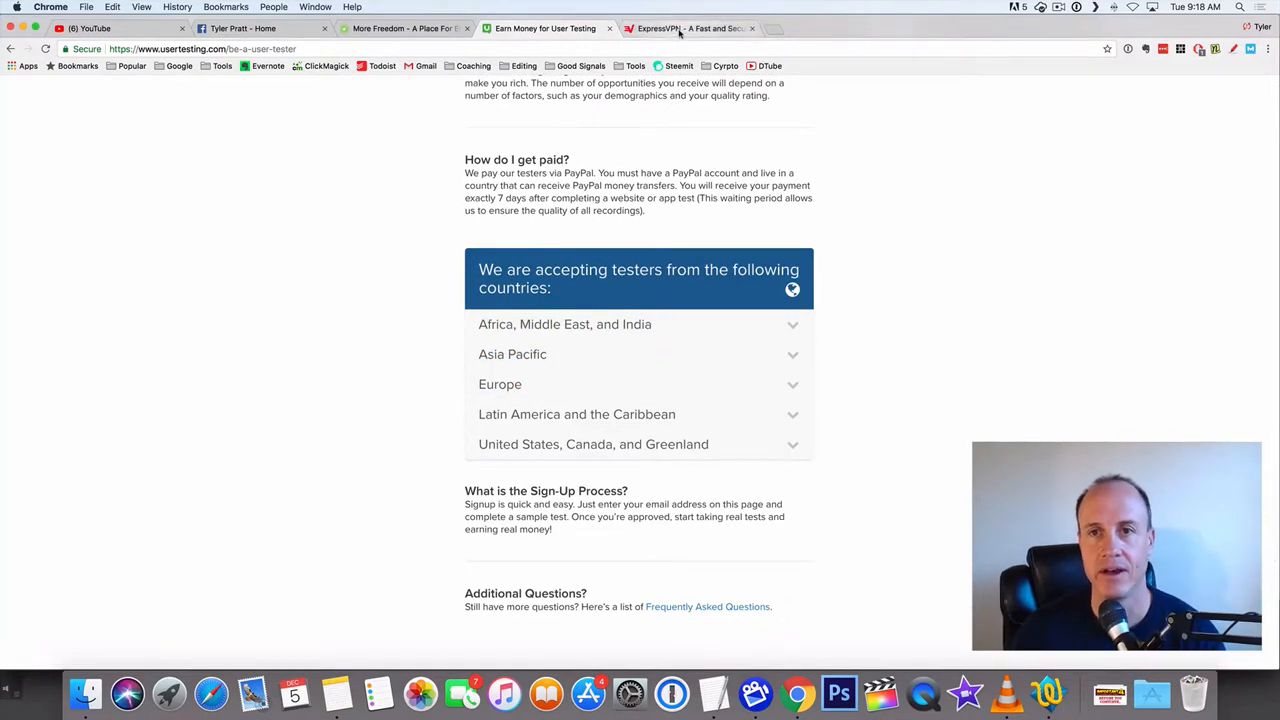
Switch to the ExpressVPN tab and open the order page via 'Get ExpressVPN'
click(690, 28)
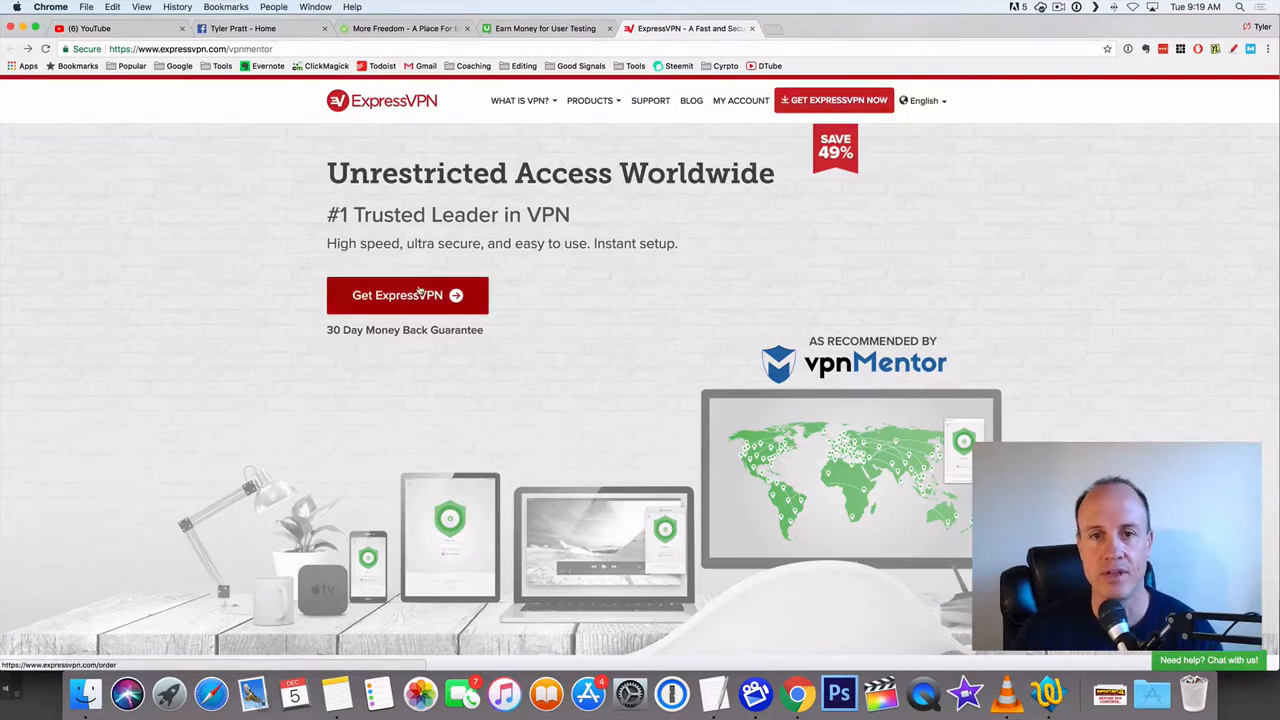
click(407, 294)
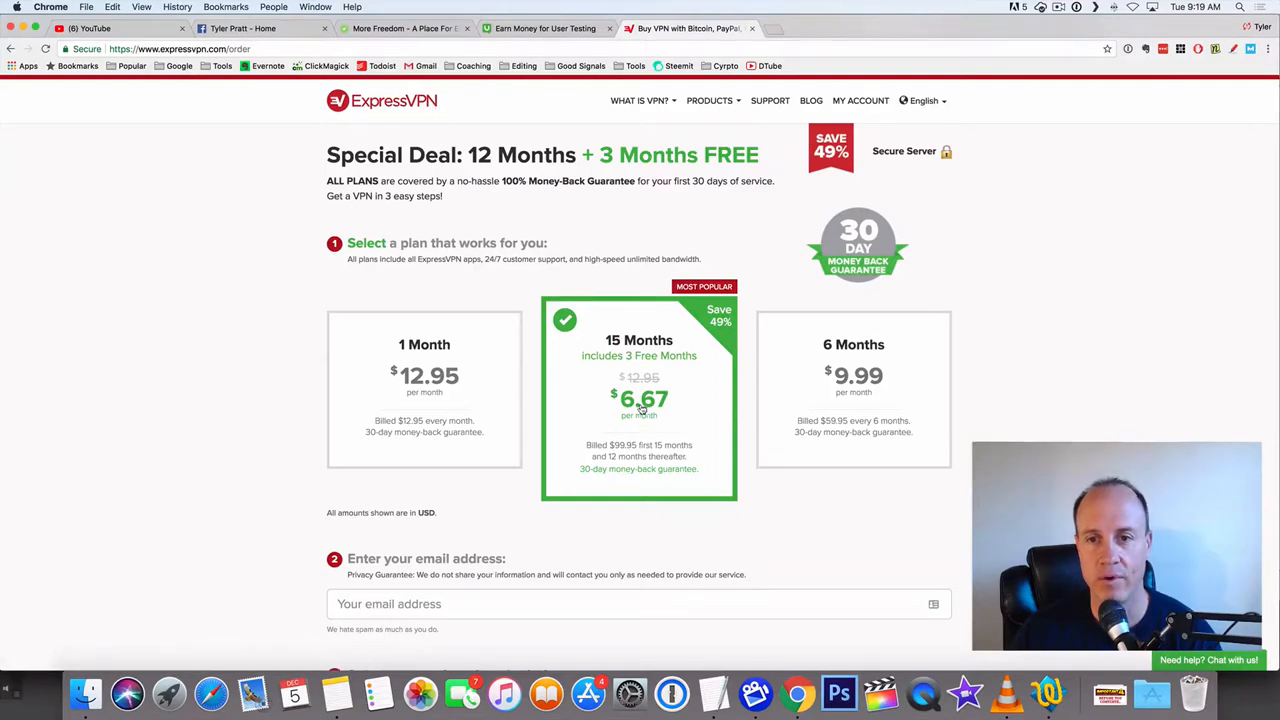
mouse_move(168, 231)
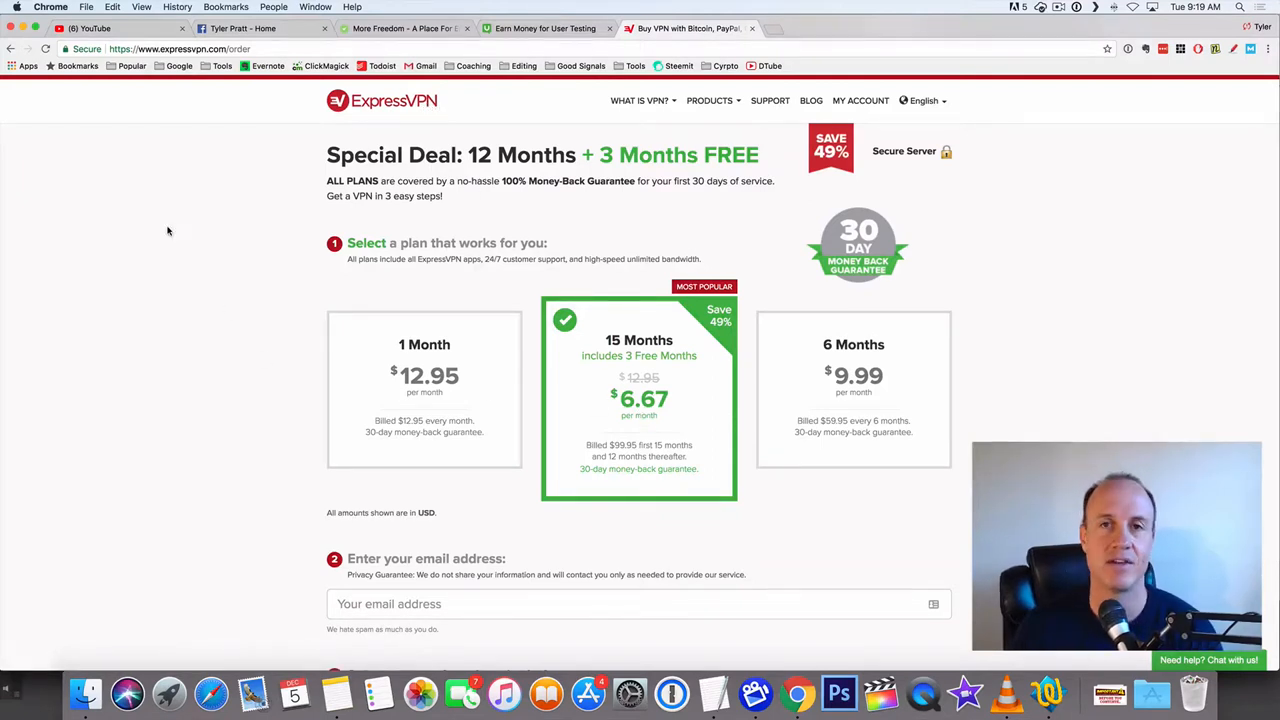
mouse_move(167, 236)
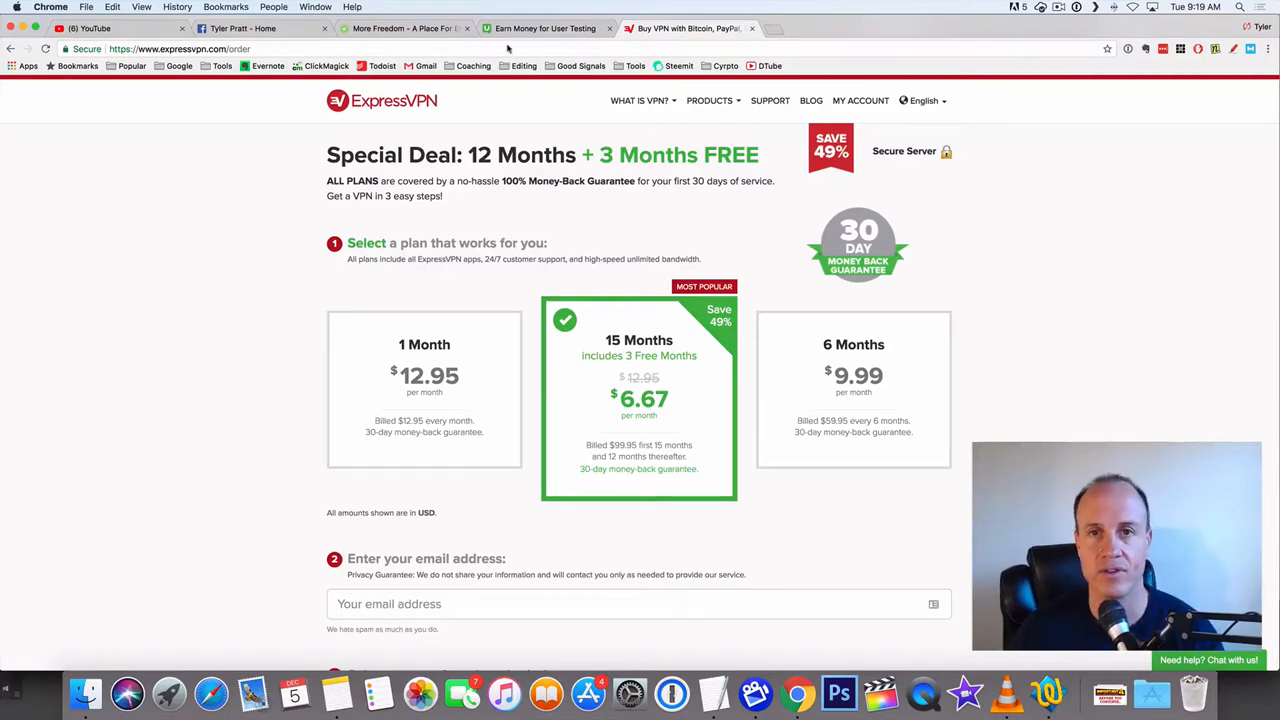
Return to the UserTesting tester tab and scroll up to the email sign-up form
click(544, 28)
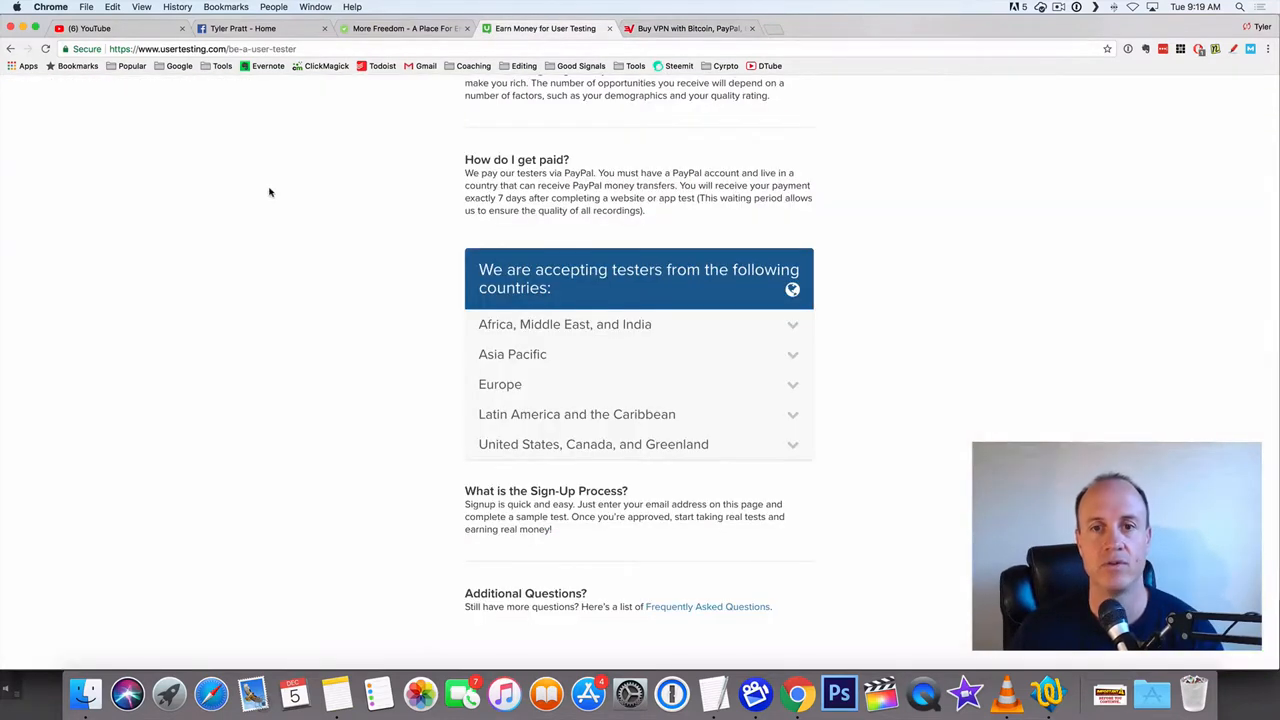
mouse_move(254, 216)
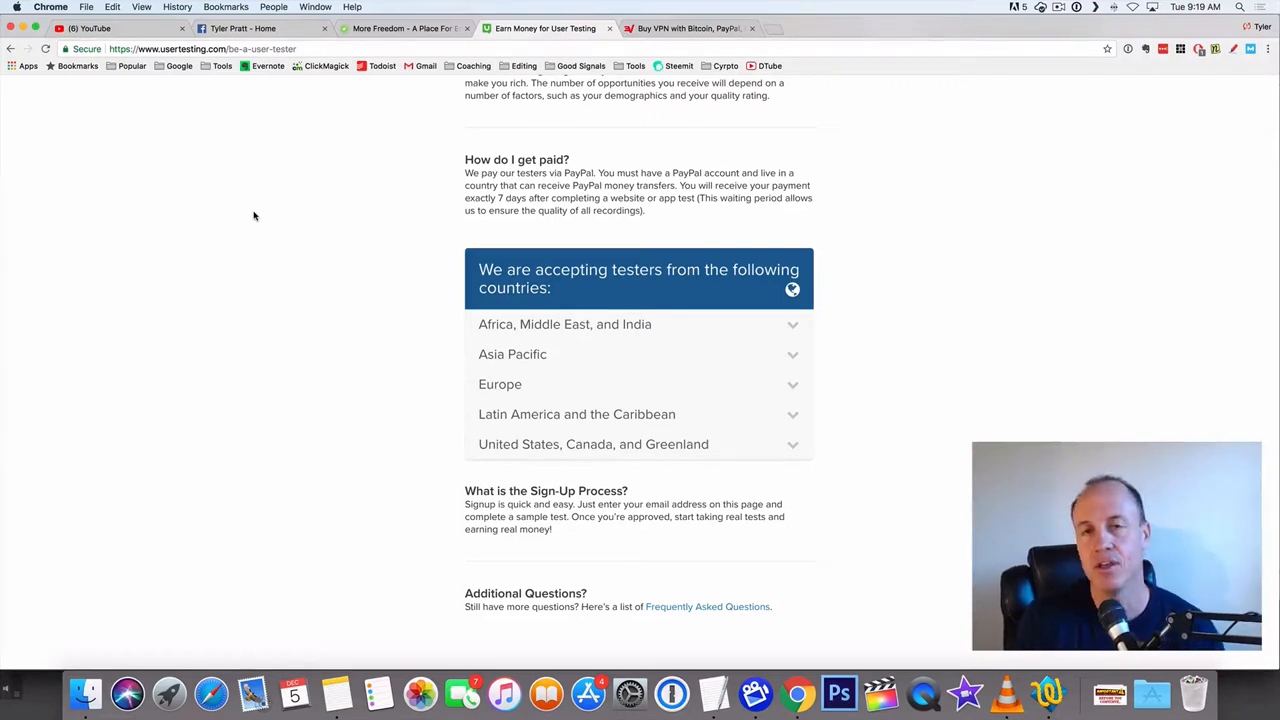
click(688, 28)
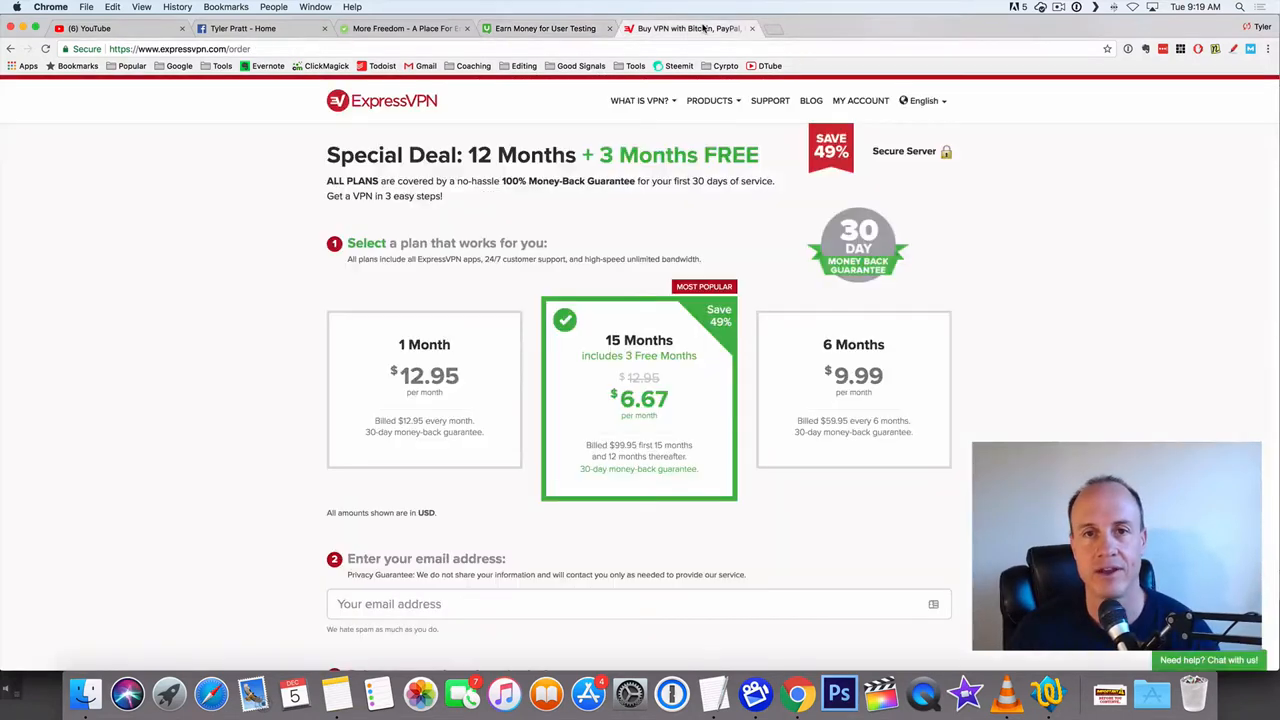
click(545, 28)
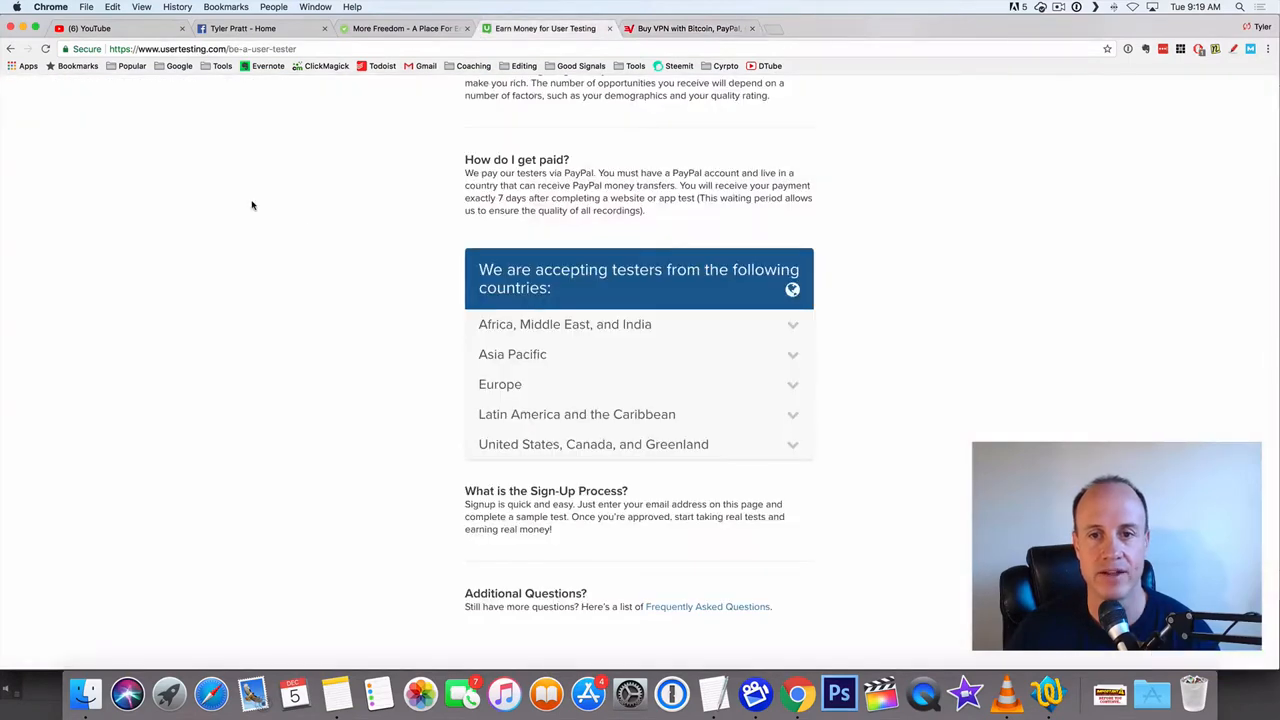
scroll(down, 3)
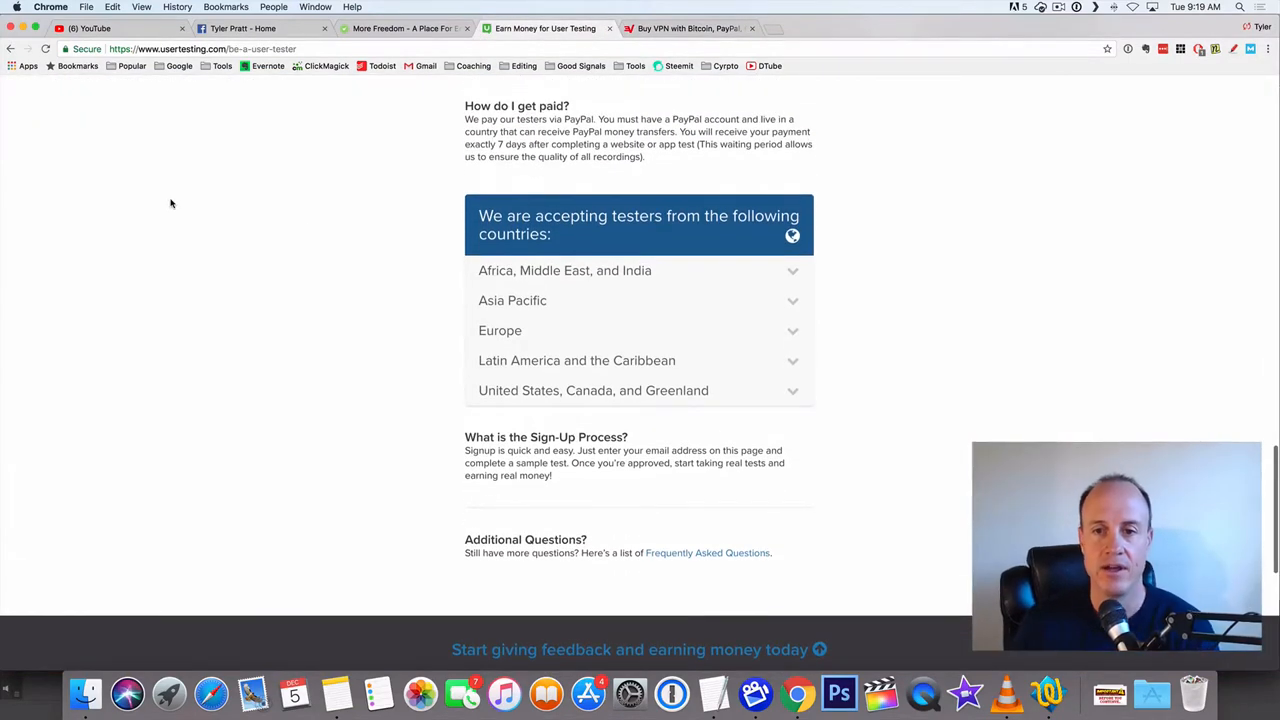
scroll(up, 3)
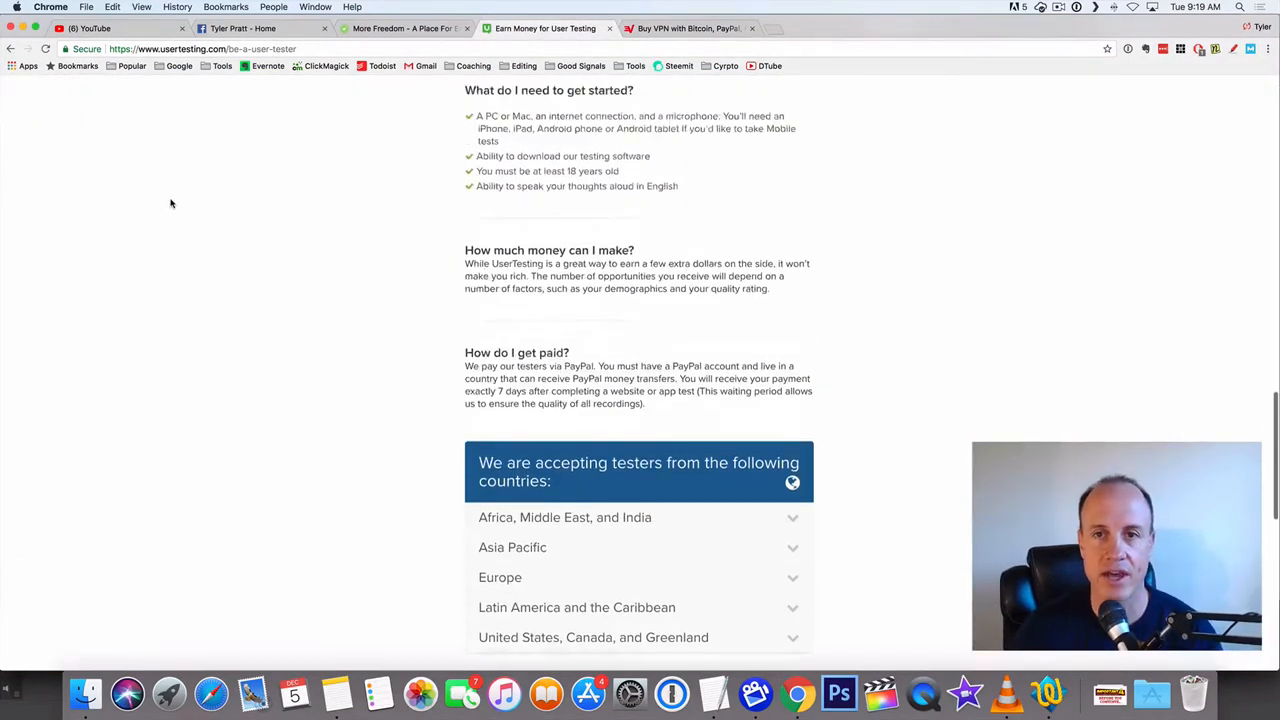
scroll(up, 3)
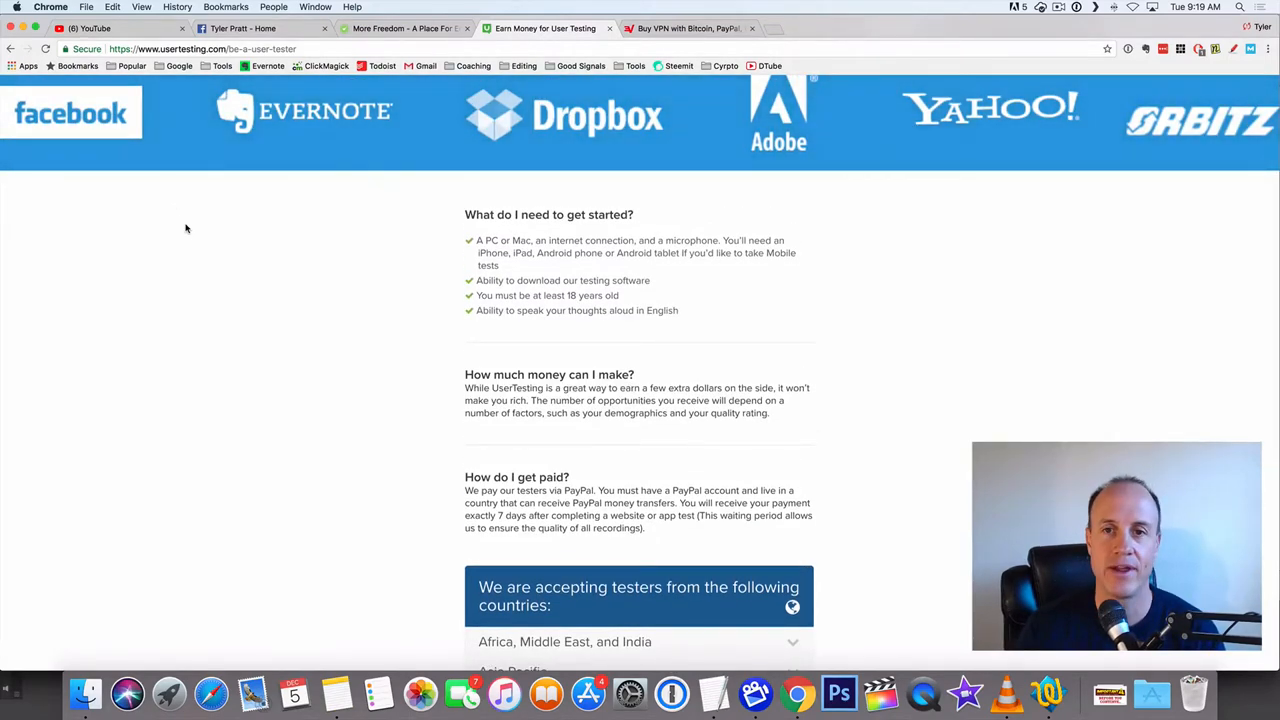
scroll(up, 3)
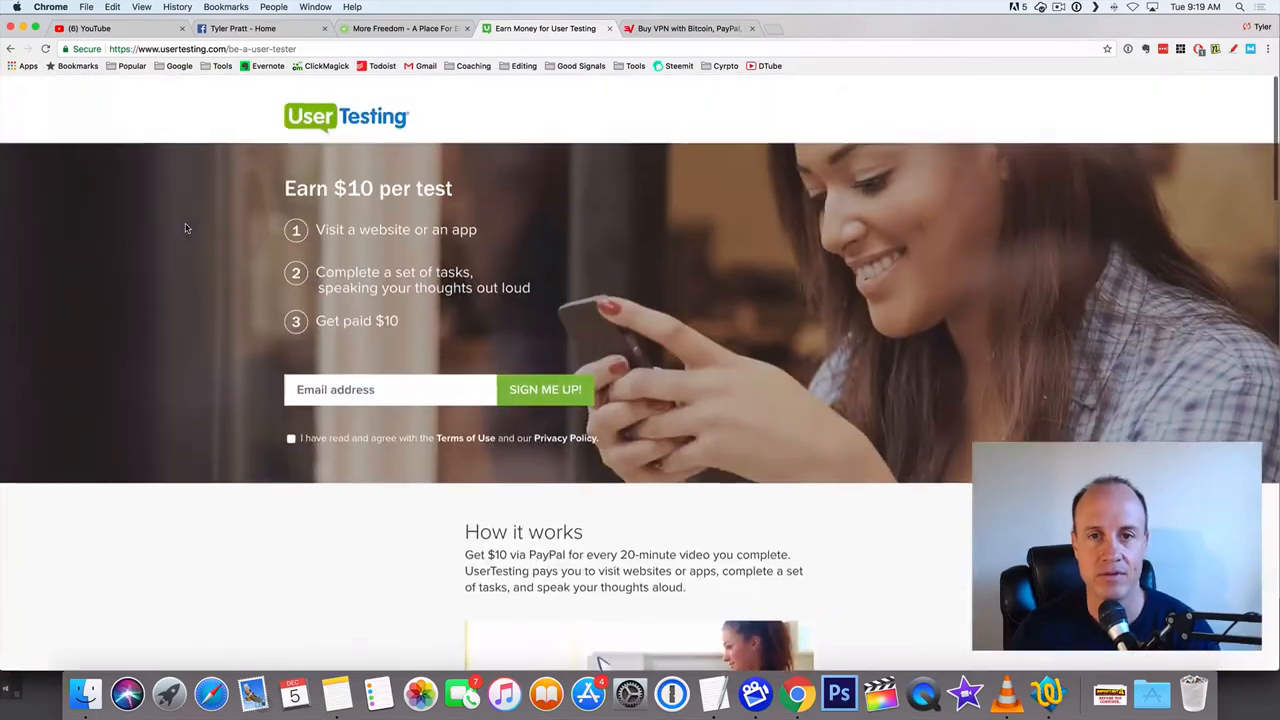